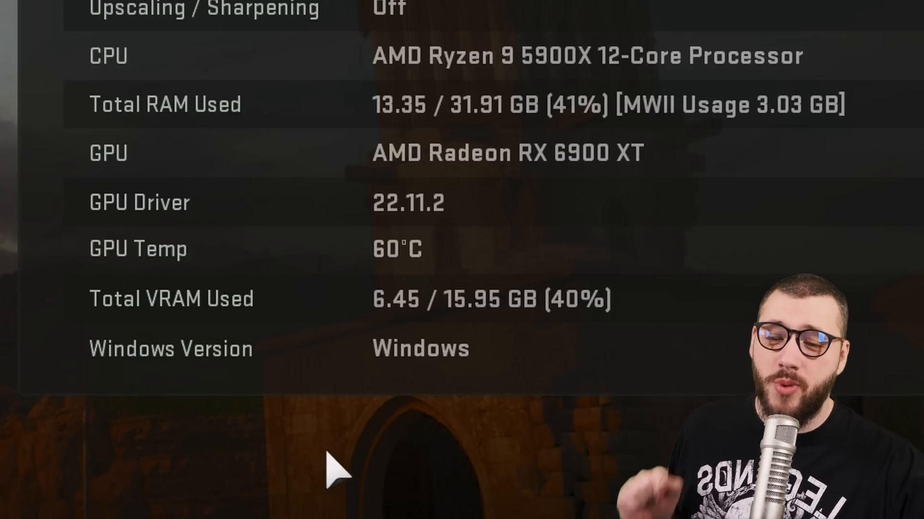
{"action": "mouse_move", "coordinate": [480, 368]}
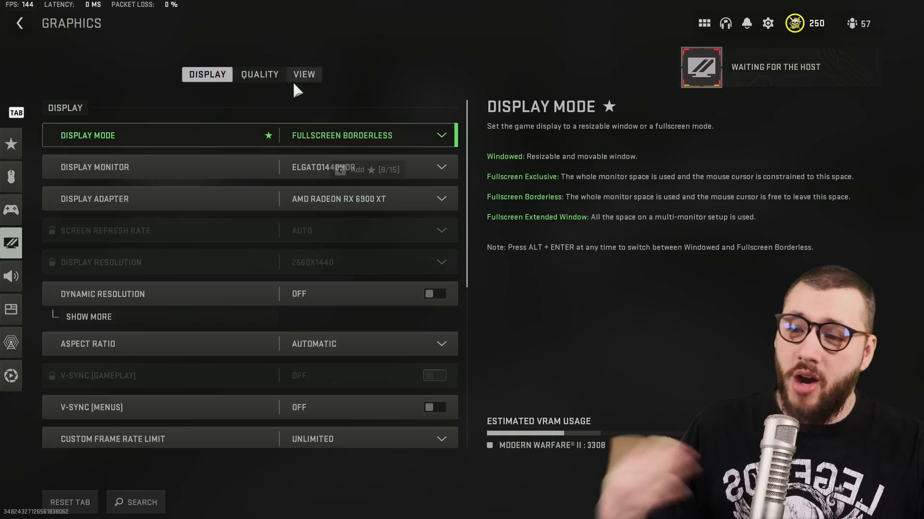
Step: On the Quality tab, raise Video Memory Scale from 50 to 60
{"action": "left_click", "coordinate": [259, 74]}
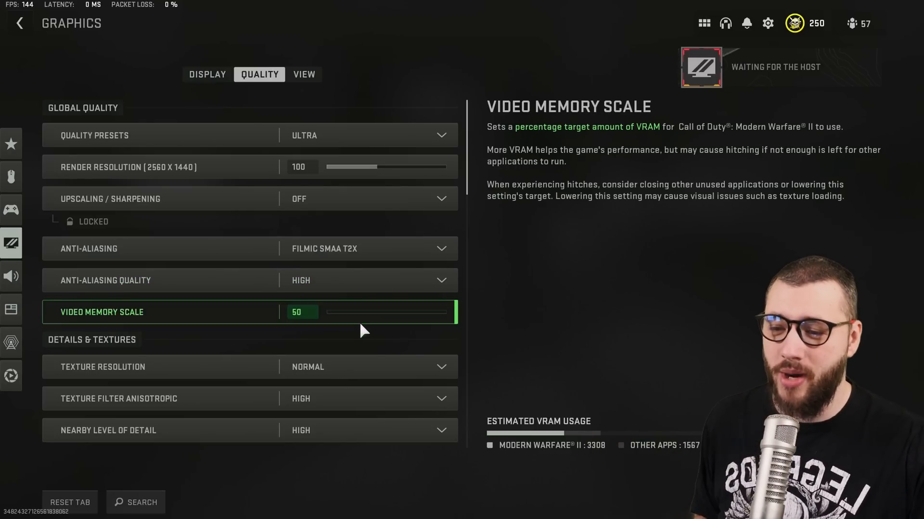
{"action": "left_click_drag", "start_coordinate": [353, 312], "coordinate": [389, 312]}
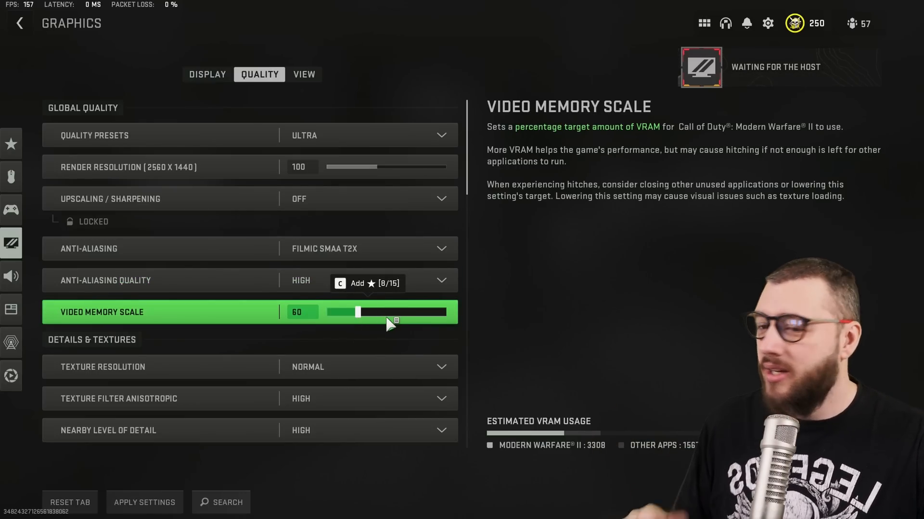
{"action": "left_click_drag", "start_coordinate": [360, 312], "coordinate": [386, 312]}
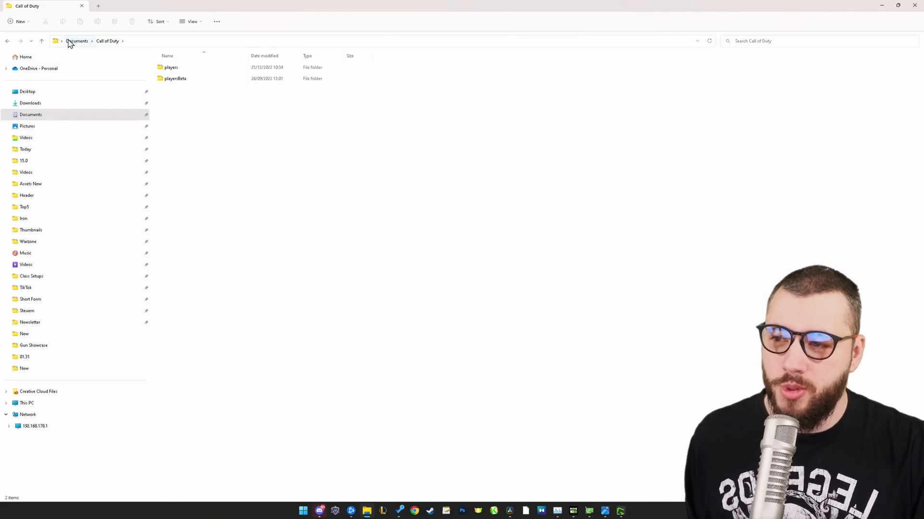
Step: Open options.3.cod22.cst from the players folder in Notepad
{"action": "double_click", "coordinate": [171, 67]}
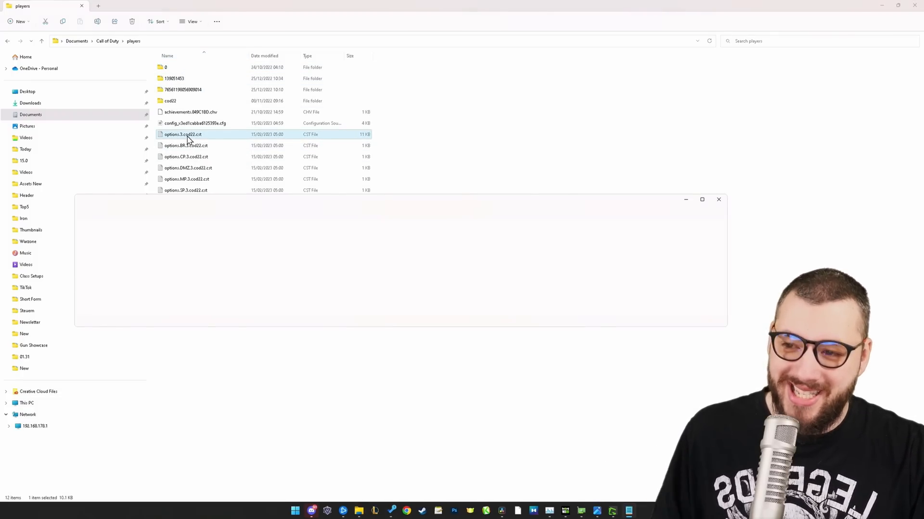
{"action": "double_click", "coordinate": [182, 134]}
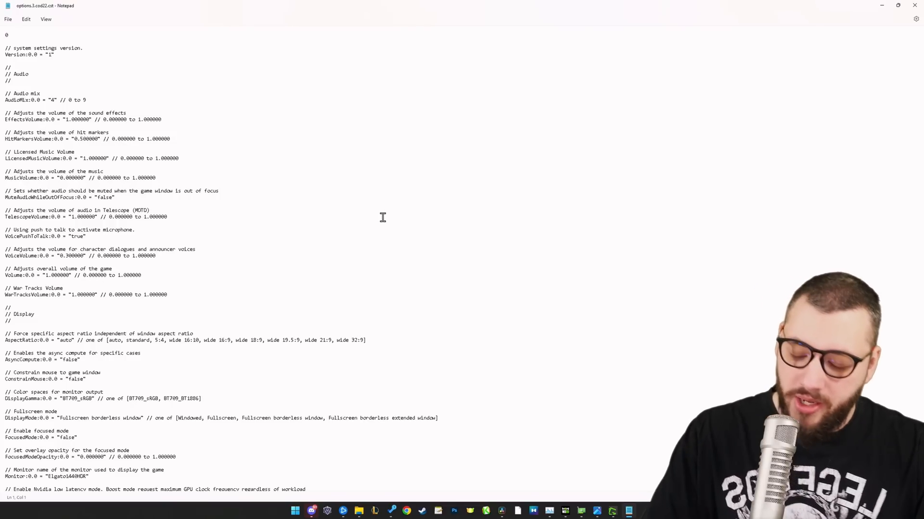
Step: Search the config for 'thread' and bring the RendererWorkerCount line into view
{"action": "key", "text": "Ctrl+f"}
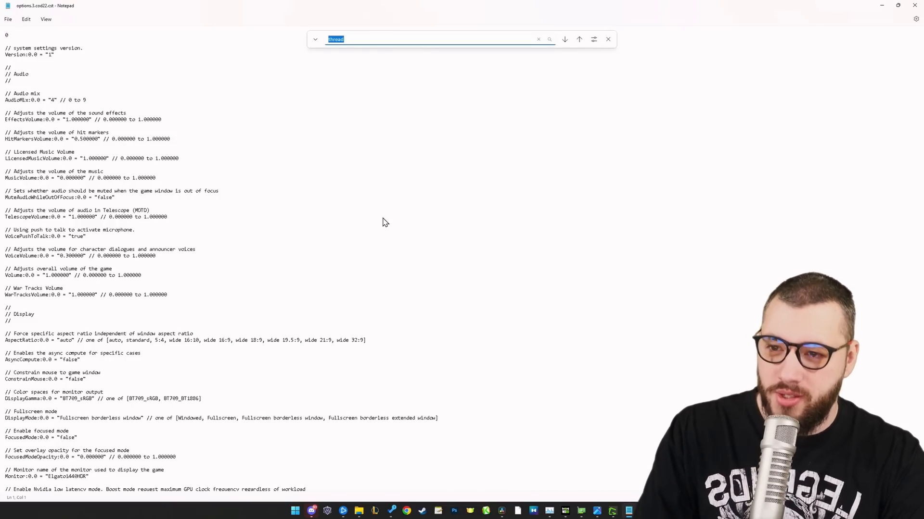
{"action": "left_click", "coordinate": [563, 39]}
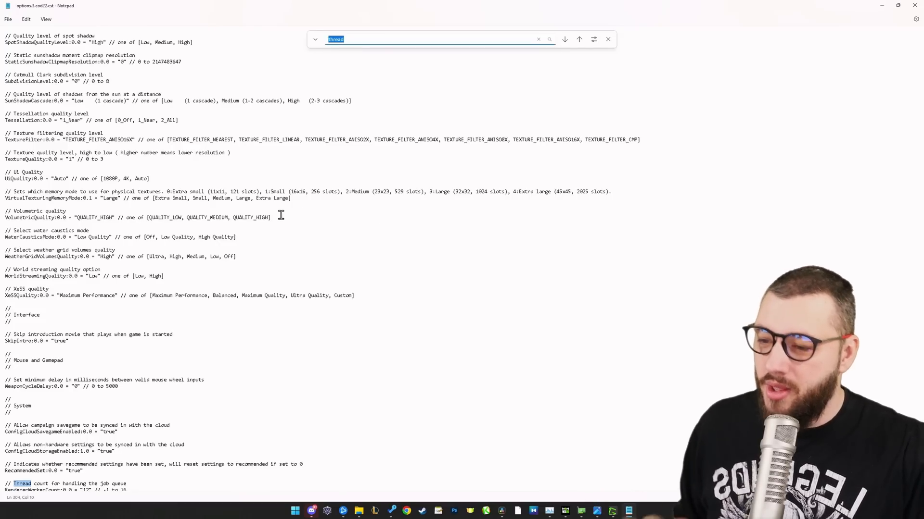
{"action": "scroll", "scroll_direction": "down", "scroll_amount": 3}
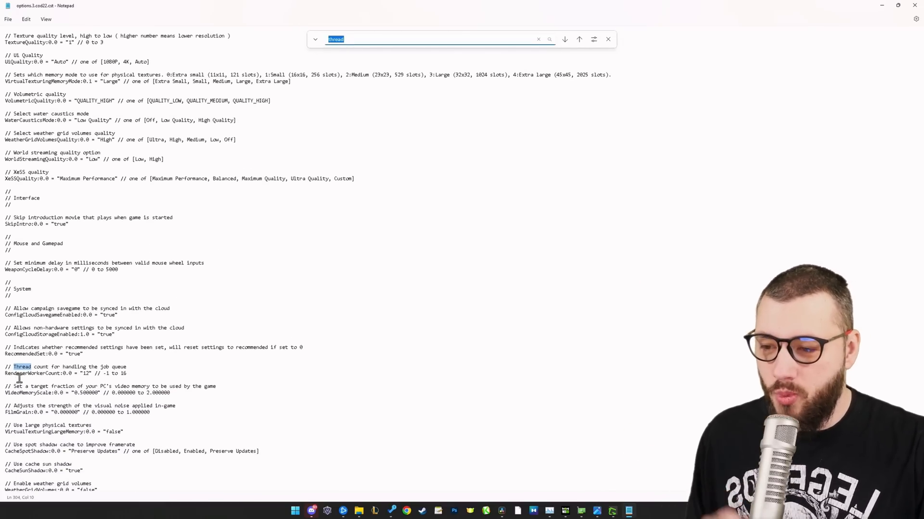
{"action": "scroll", "scroll_direction": "down", "scroll_amount": 3}
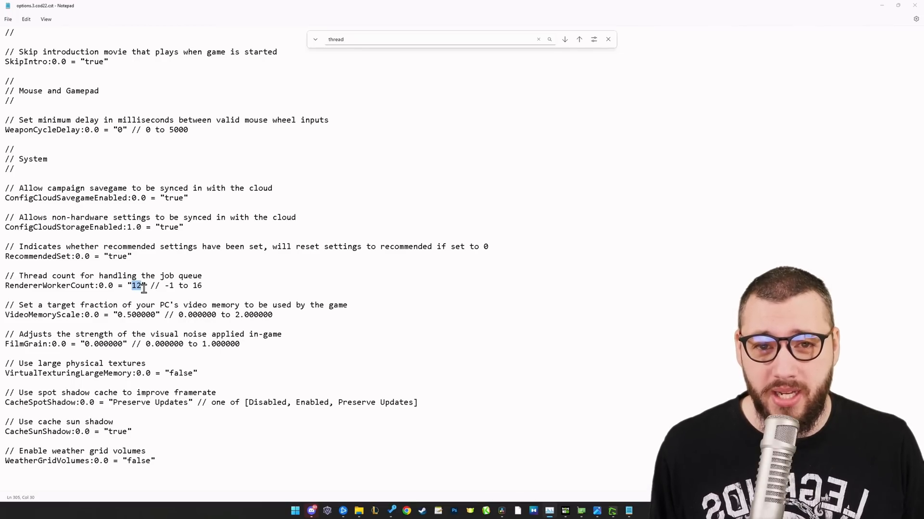
{"action": "type", "text": "clutter"}
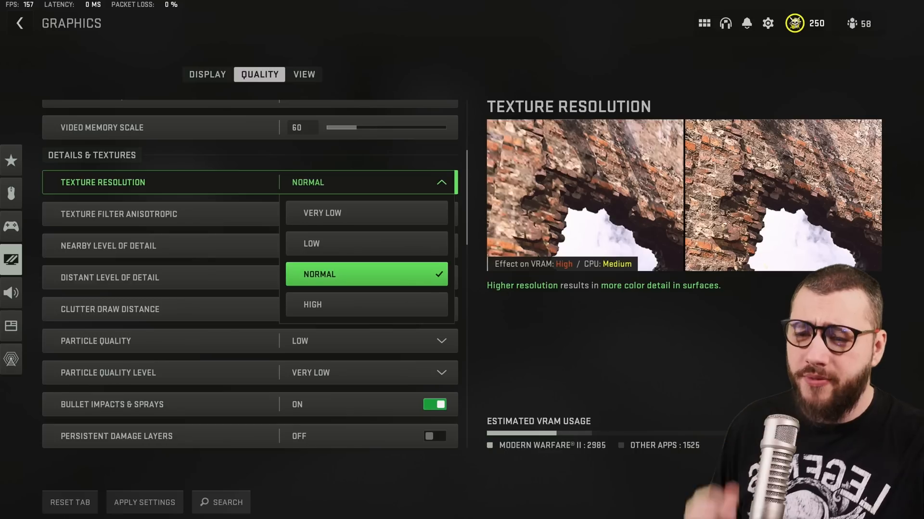
{"action": "mouse_move", "coordinate": [365, 305]}
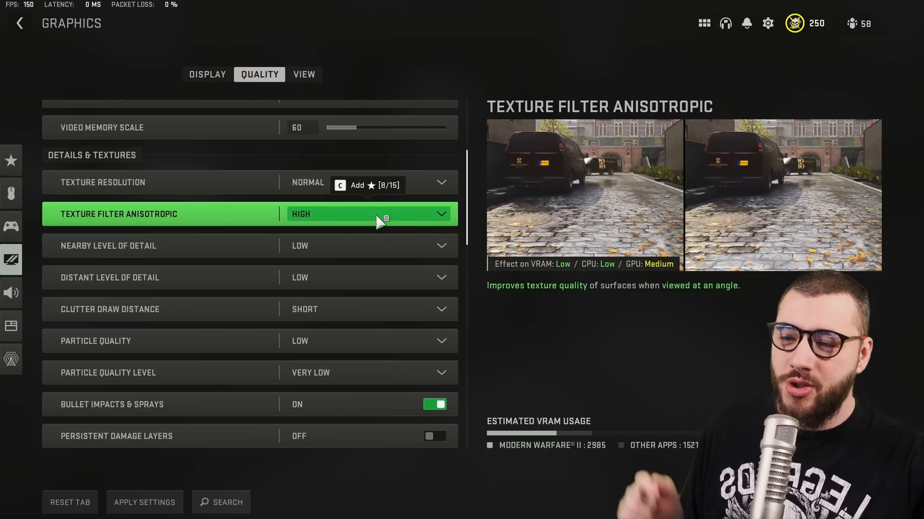
Step: Open the Texture Filter Anisotropic dropdown to choose High
{"action": "left_click", "coordinate": [368, 214]}
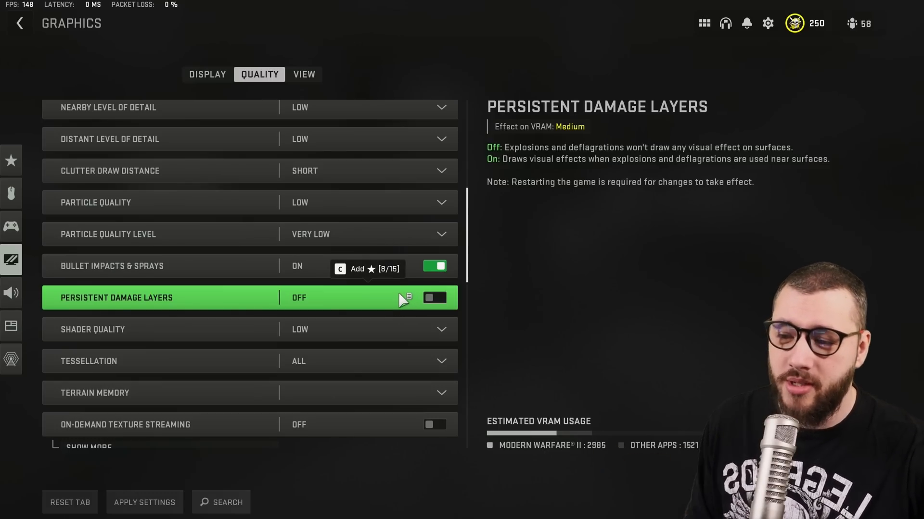
Step: Scroll down the Quality settings toward the detail and particle options
{"action": "scroll", "scroll_direction": "down", "scroll_amount": 3}
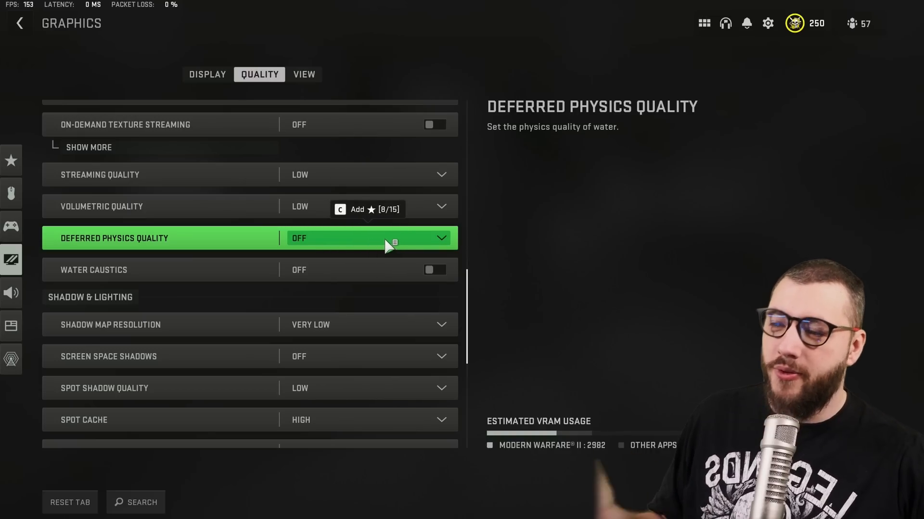
{"action": "mouse_move", "coordinate": [365, 270]}
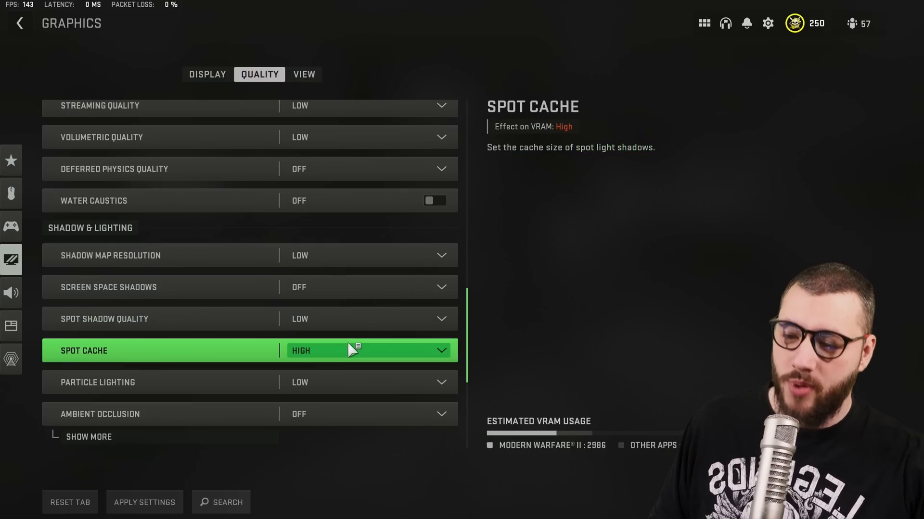
Step: Open the Spot Cache quality dropdown
{"action": "left_click", "coordinate": [365, 351]}
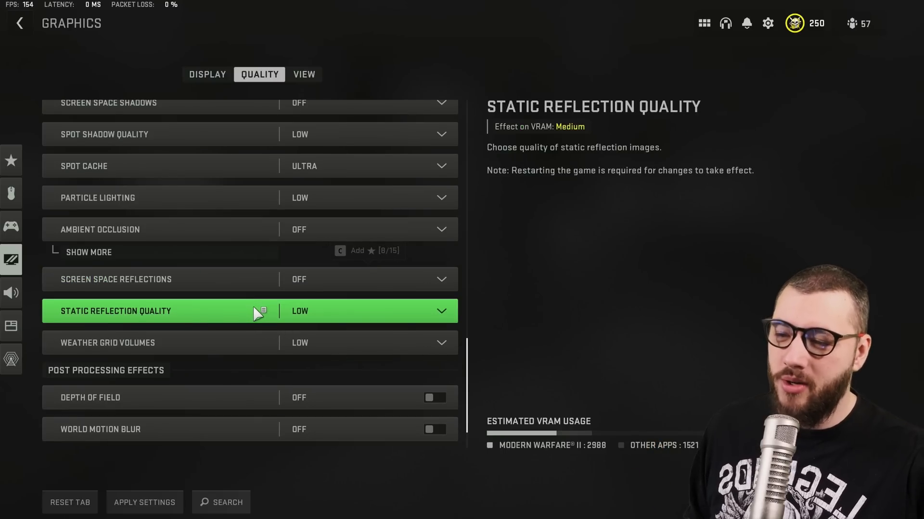
Step: Scroll down to the Post Processing Effects settings
{"action": "scroll", "scroll_direction": "down", "scroll_amount": 3}
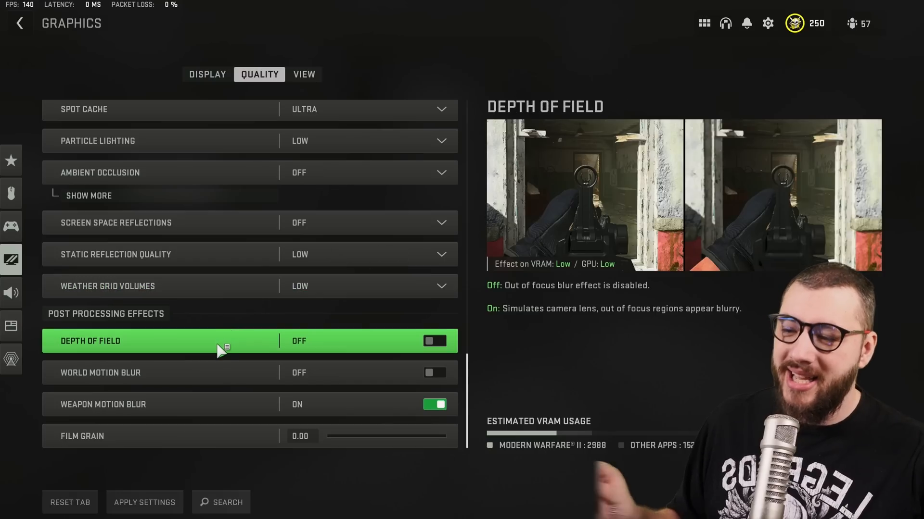
{"action": "mouse_move", "coordinate": [247, 405]}
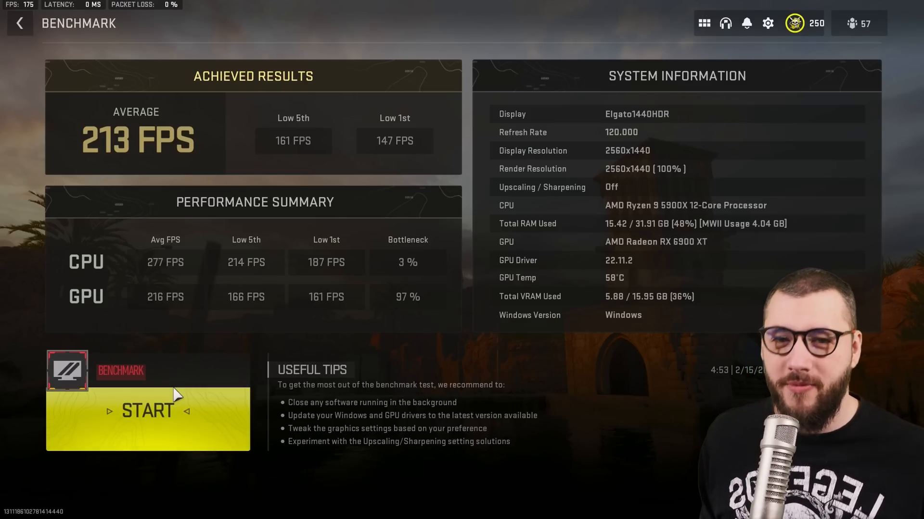
Step: Leave the 213 FPS benchmark results and return to Call of Duty HQ
{"action": "left_click", "coordinate": [19, 23]}
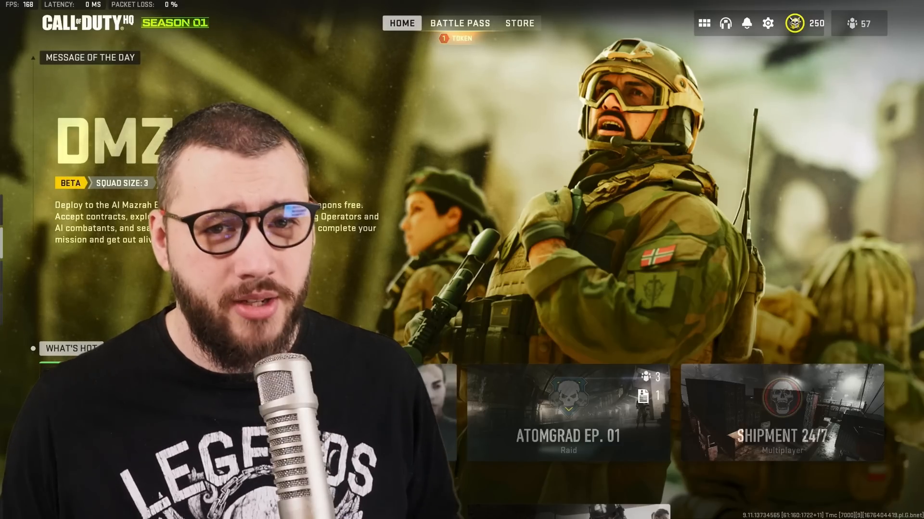